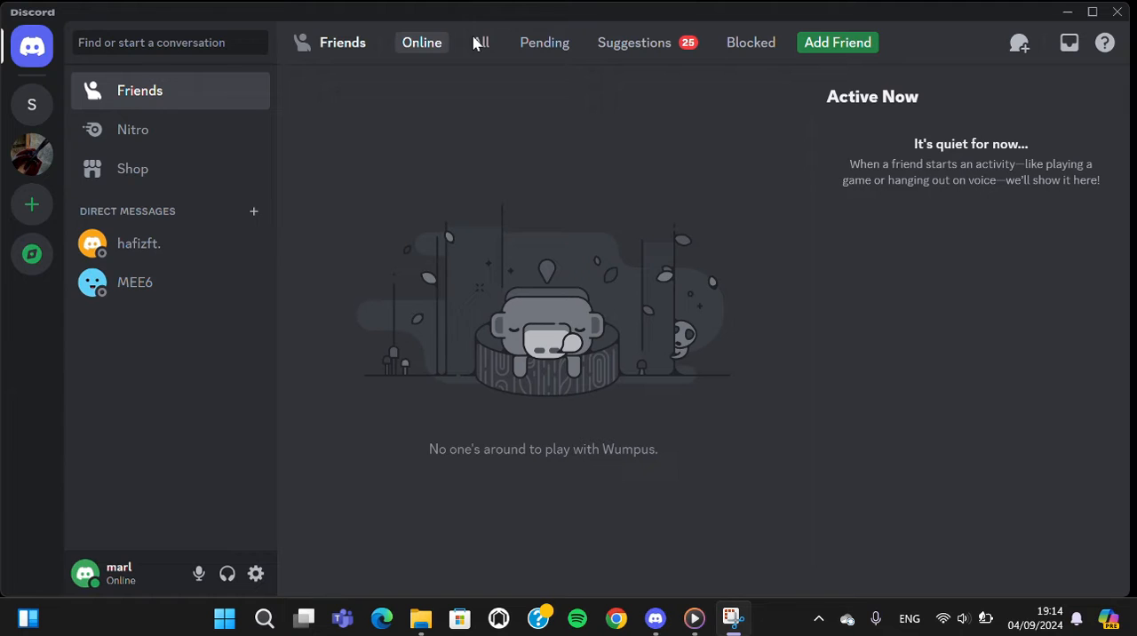
{"action": "mouse_move", "coordinate": [256, 572]}
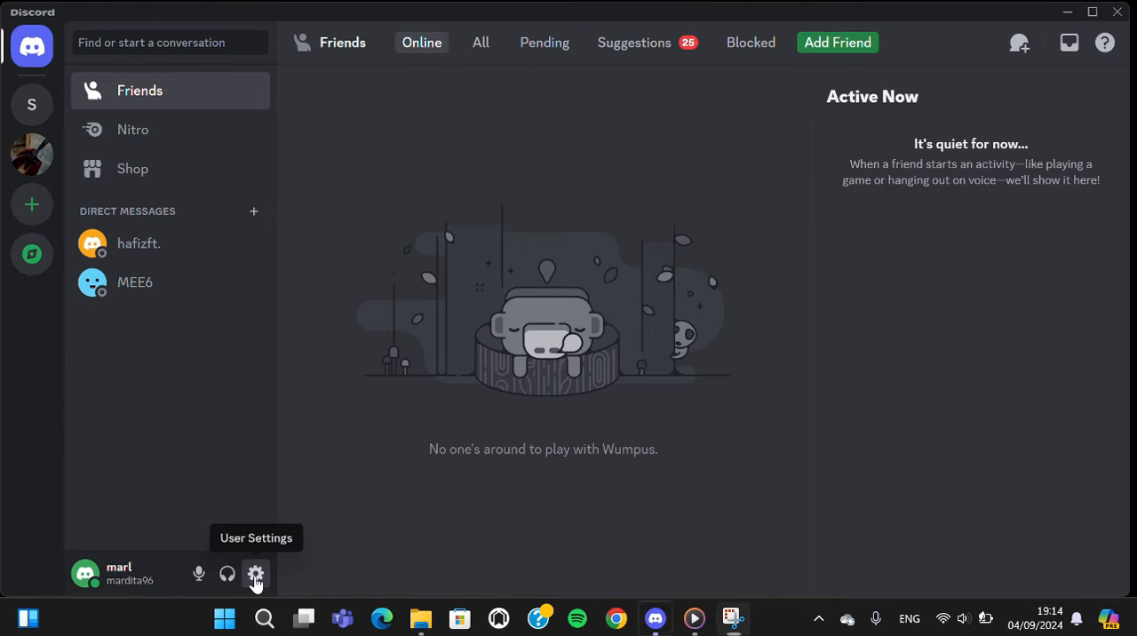
Step: Show the My Account page with the current display name and username
{"action": "left_click", "coordinate": [256, 572]}
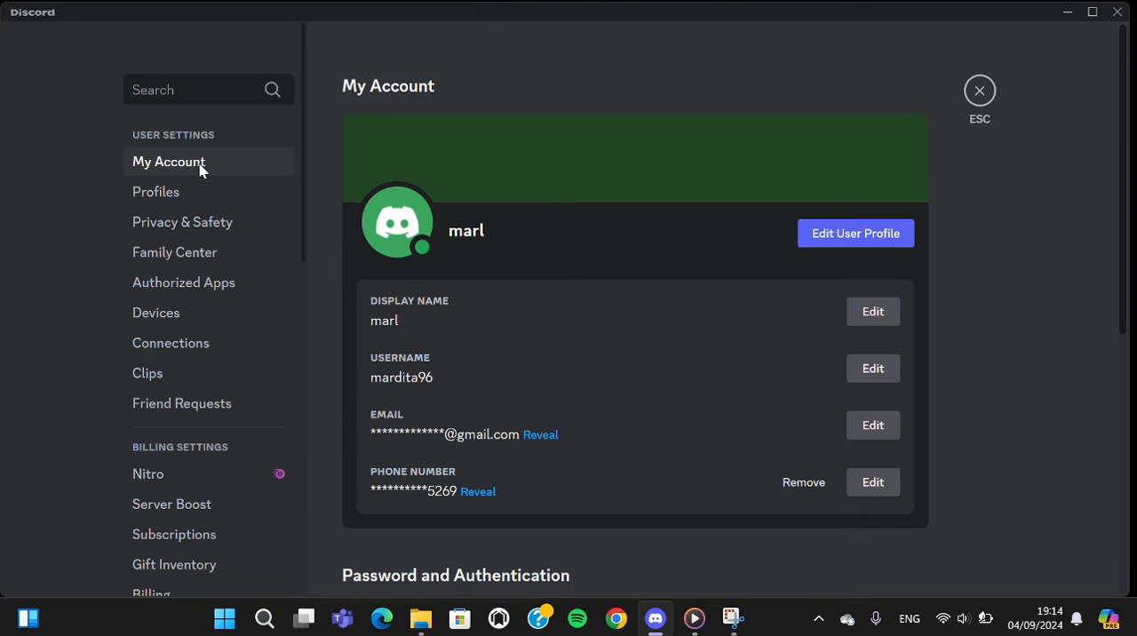
{"action": "mouse_move", "coordinate": [501, 318]}
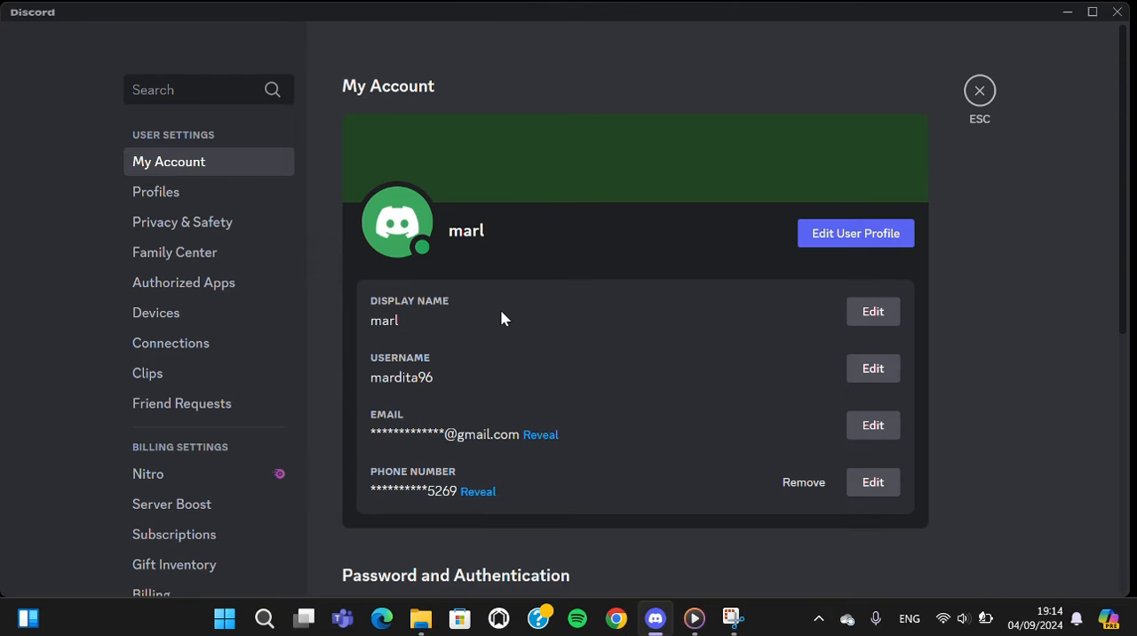
{"action": "mouse_move", "coordinate": [796, 280]}
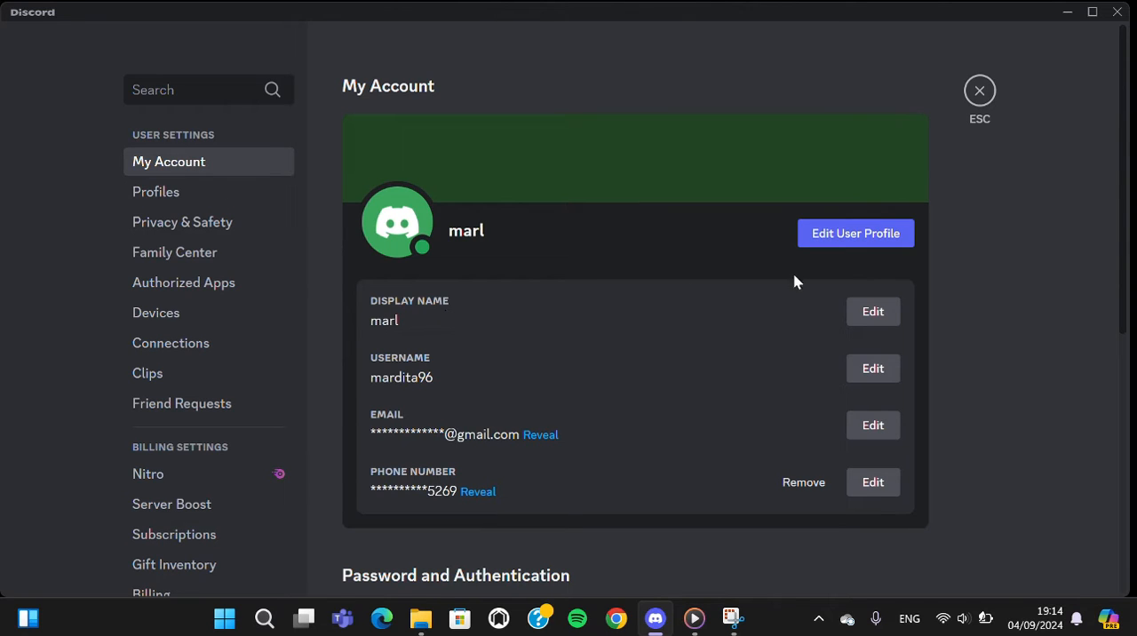
Step: On the Profiles page, clear the display name and enter the replacement text
{"action": "left_click", "coordinate": [156, 192]}
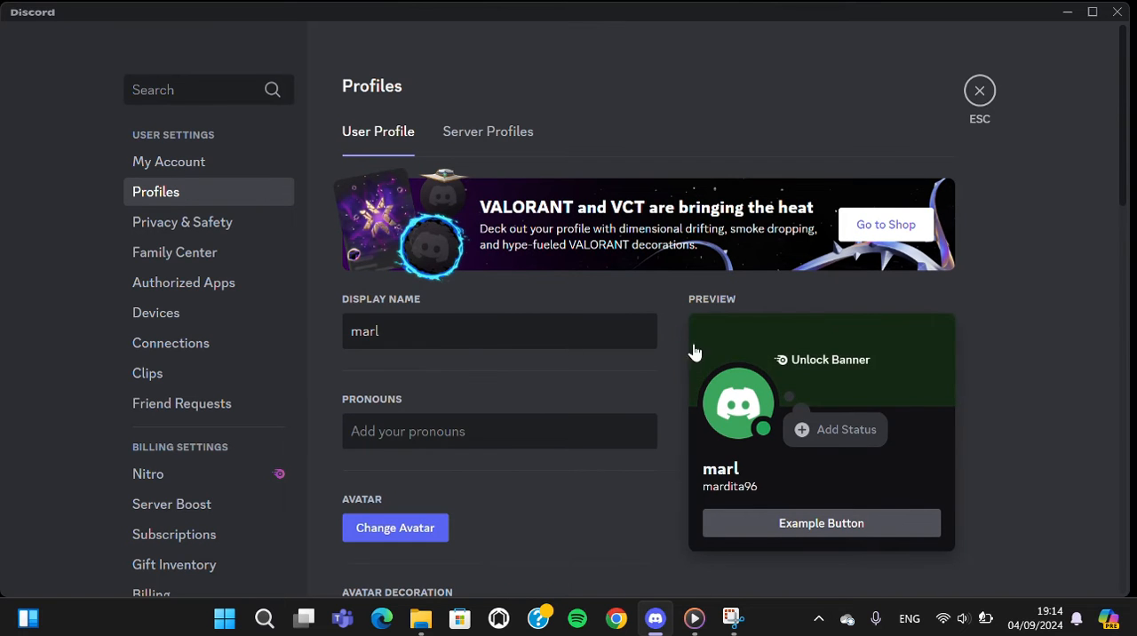
{"action": "key", "text": "Backspace"}
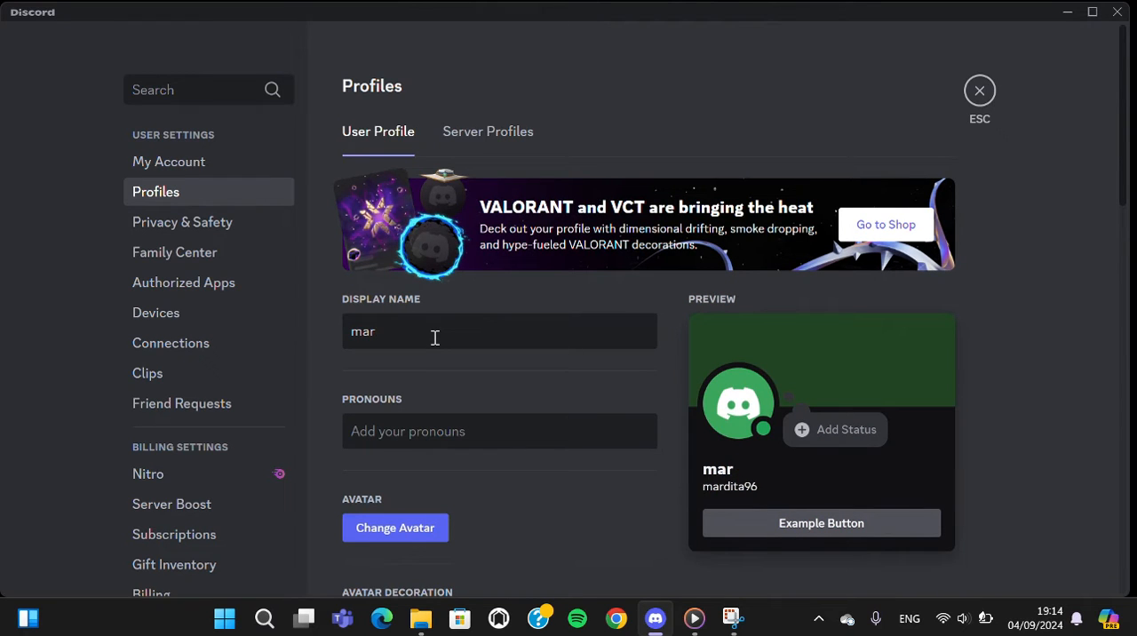
{"action": "type", "text": "mardita96"}
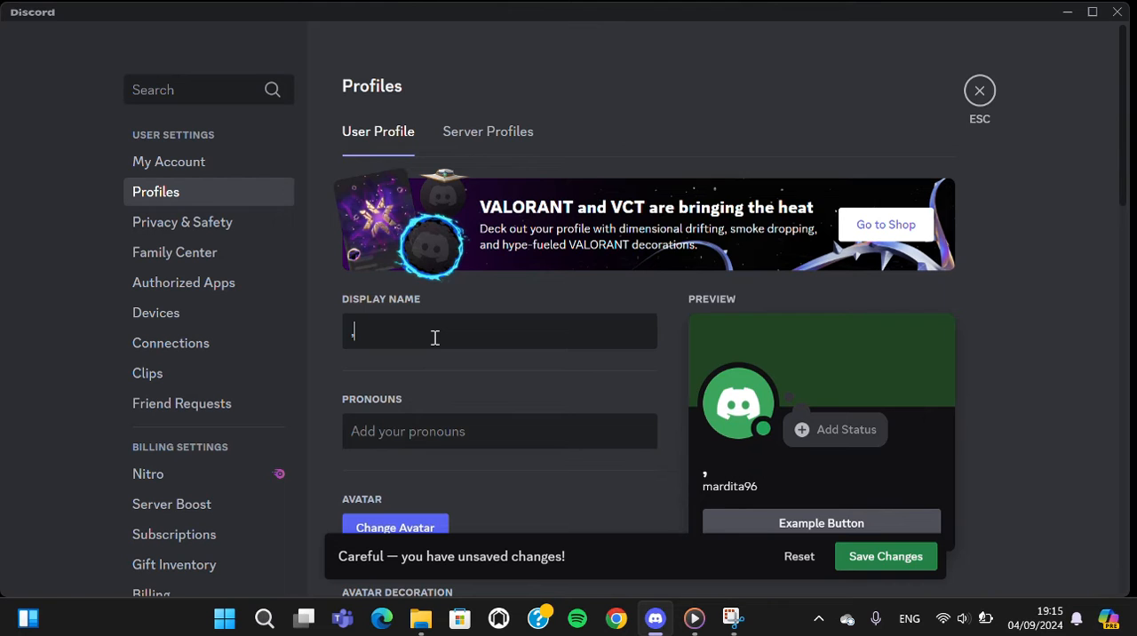
Step: Save the changed display name so the unsaved-changes warning clears
{"action": "scroll", "scroll_direction": "down", "scroll_amount": 3}
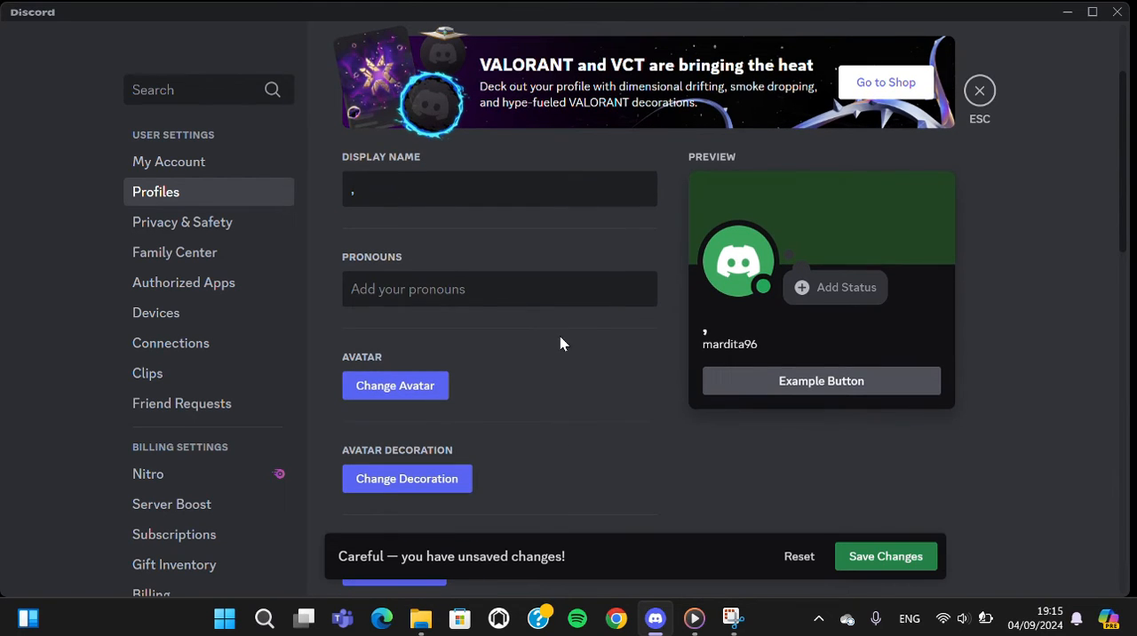
{"action": "left_click", "coordinate": [885, 556]}
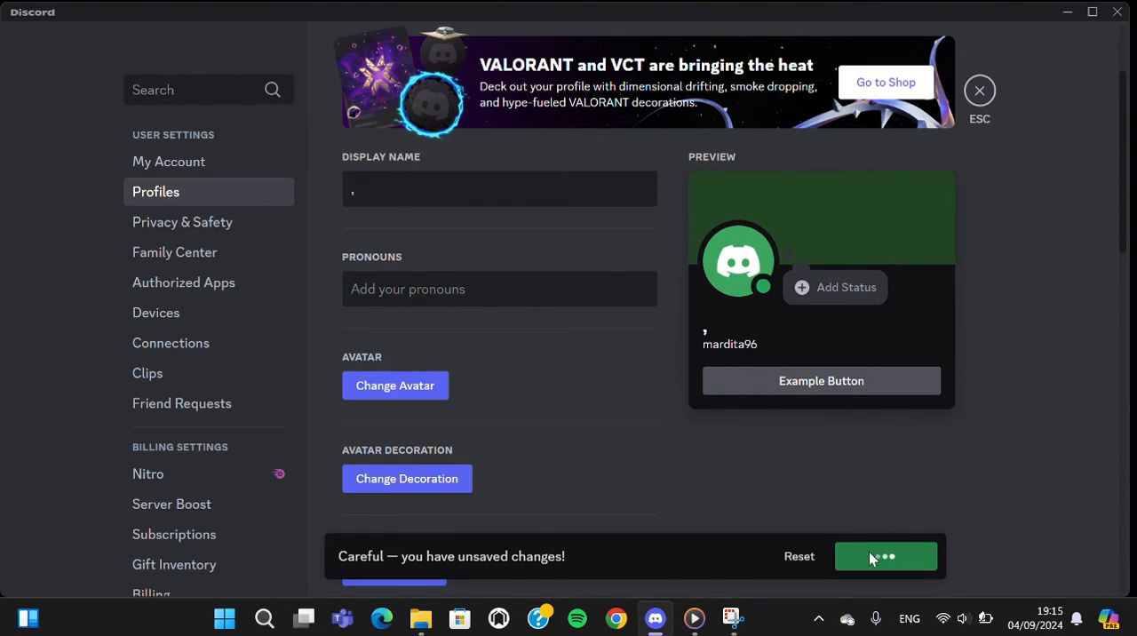
{"action": "left_click", "coordinate": [885, 556]}
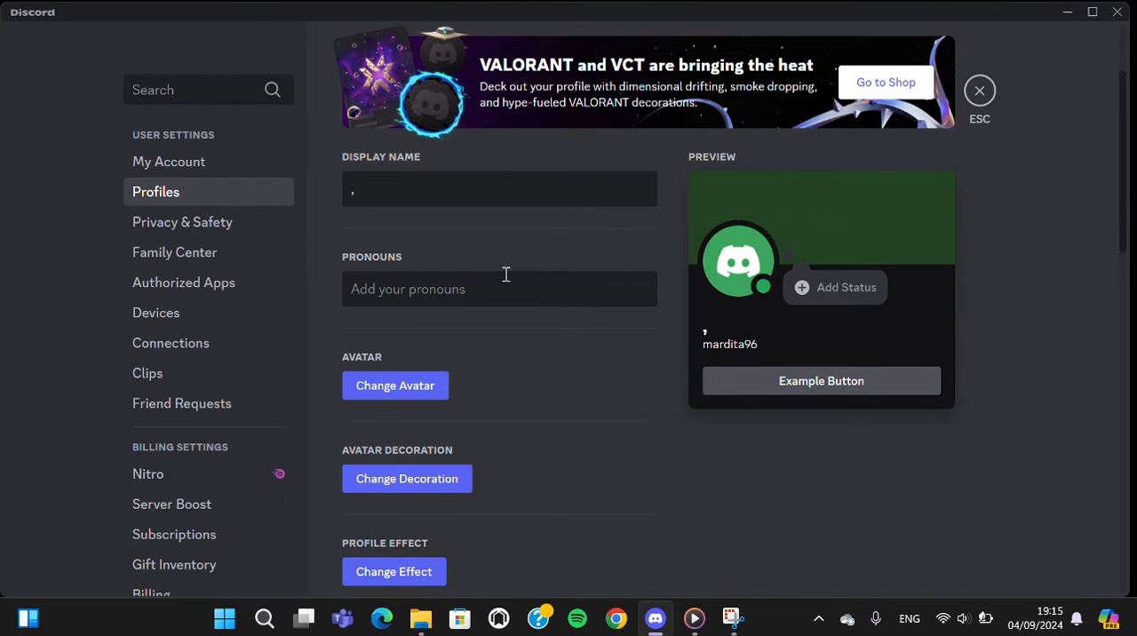
{"action": "scroll", "scroll_direction": "up", "scroll_amount": 3}
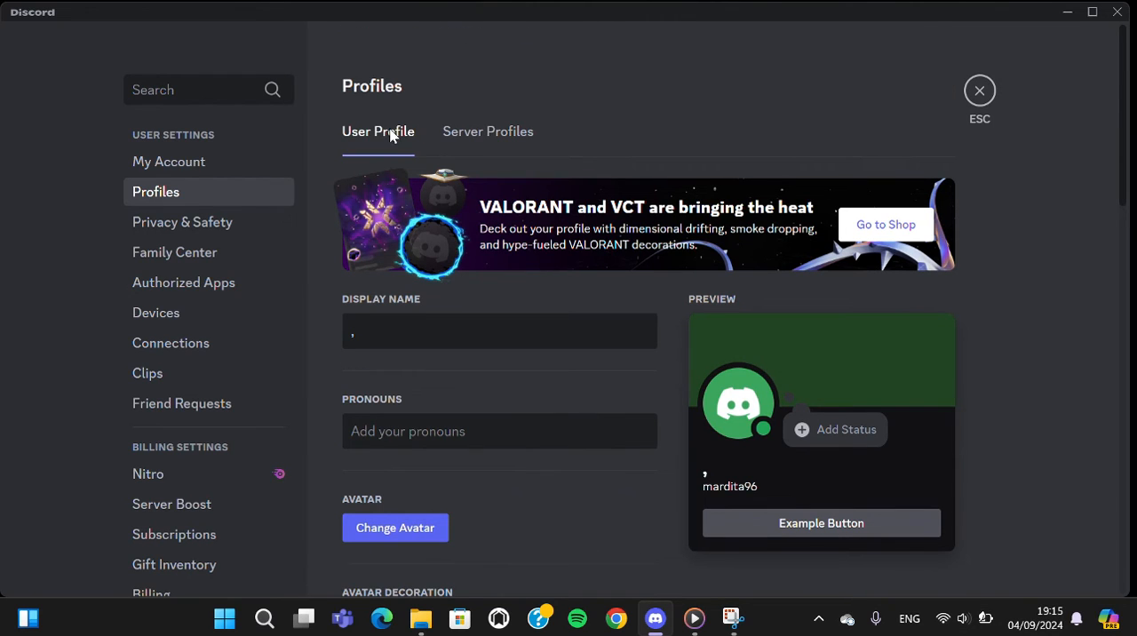
{"action": "mouse_move", "coordinate": [980, 93]}
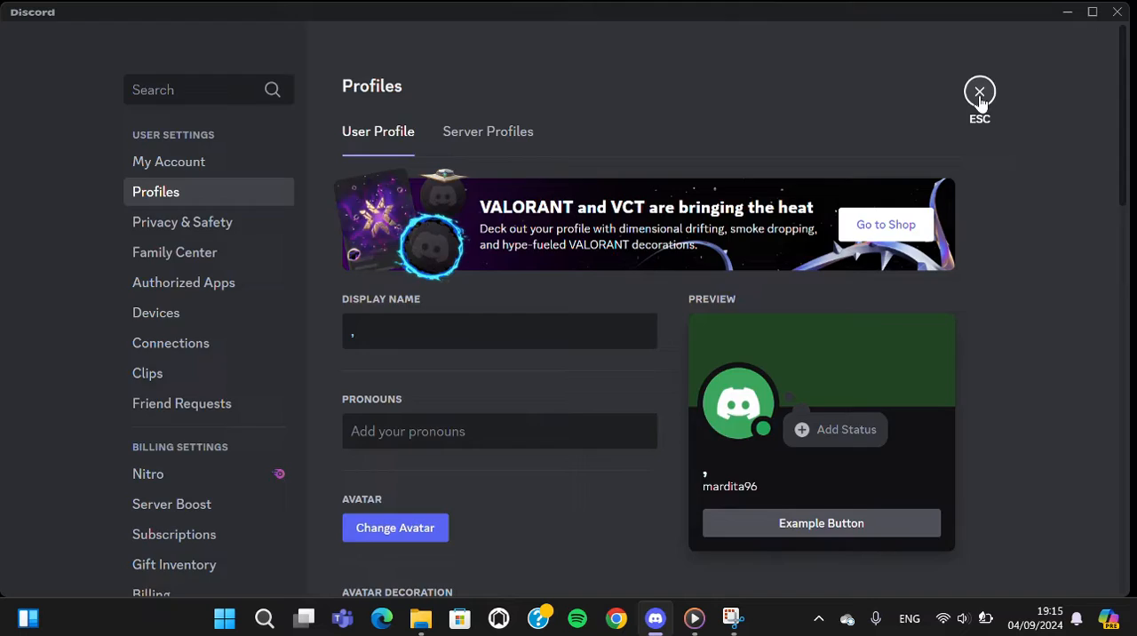
Step: Leave settings and view the server's general channel member list showing the nameless member
{"action": "left_click", "coordinate": [981, 93]}
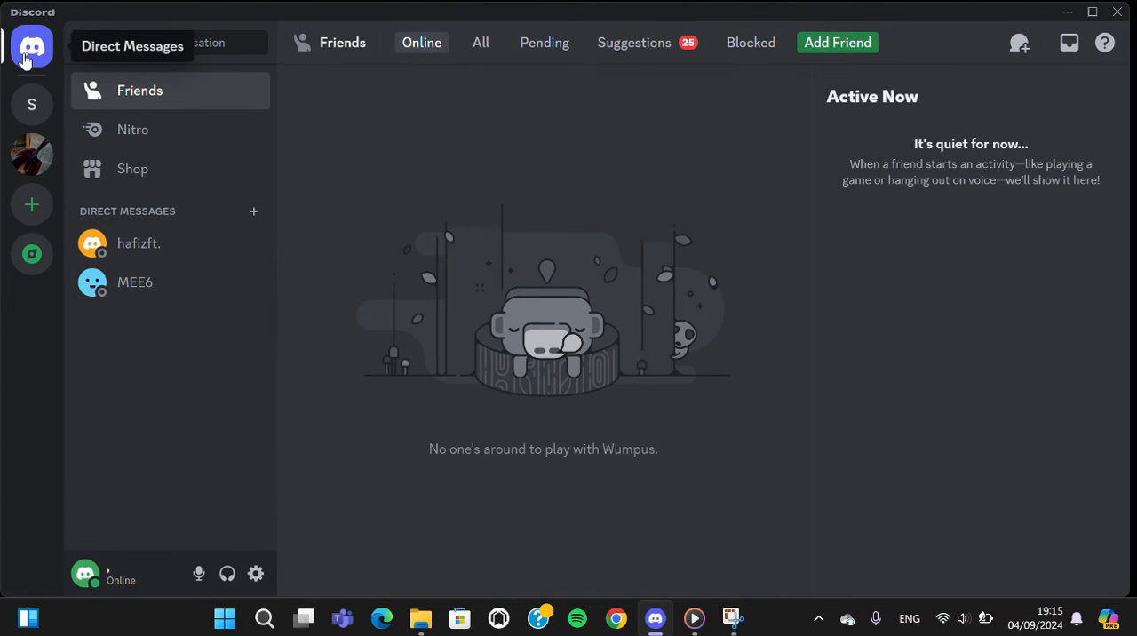
{"action": "left_click", "coordinate": [32, 103]}
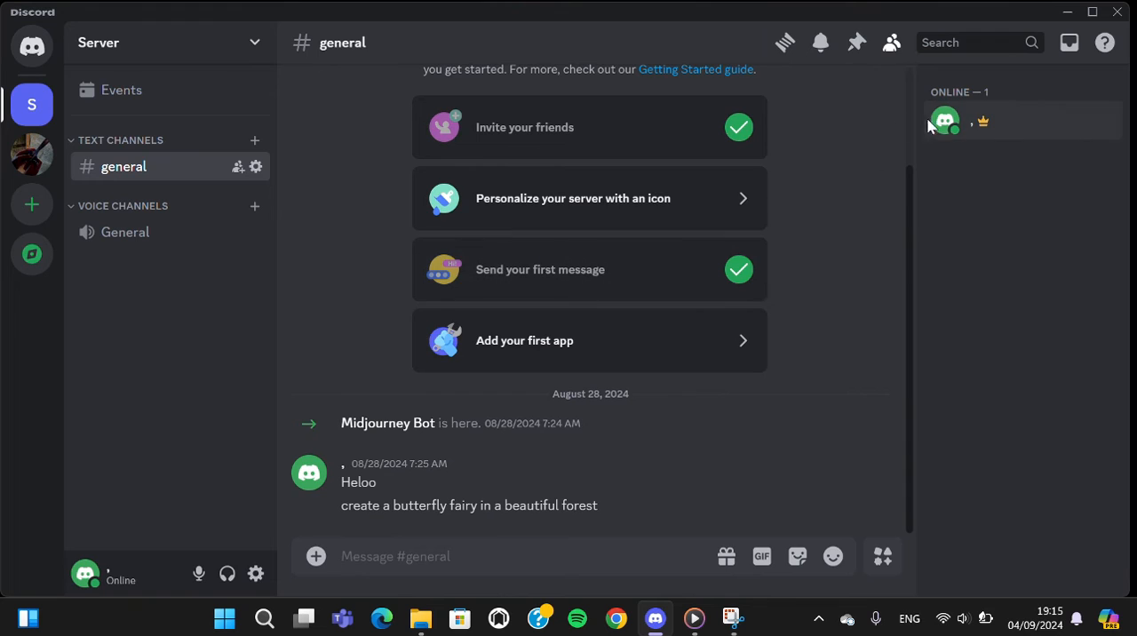
{"action": "mouse_move", "coordinate": [320, 493]}
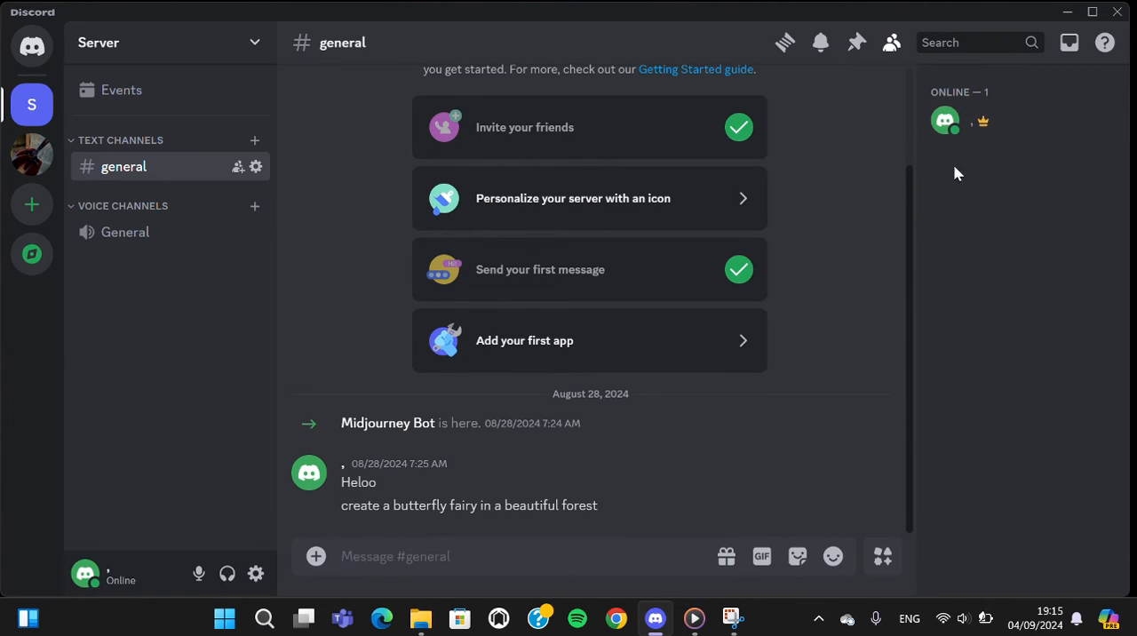
{"action": "mouse_move", "coordinate": [974, 142]}
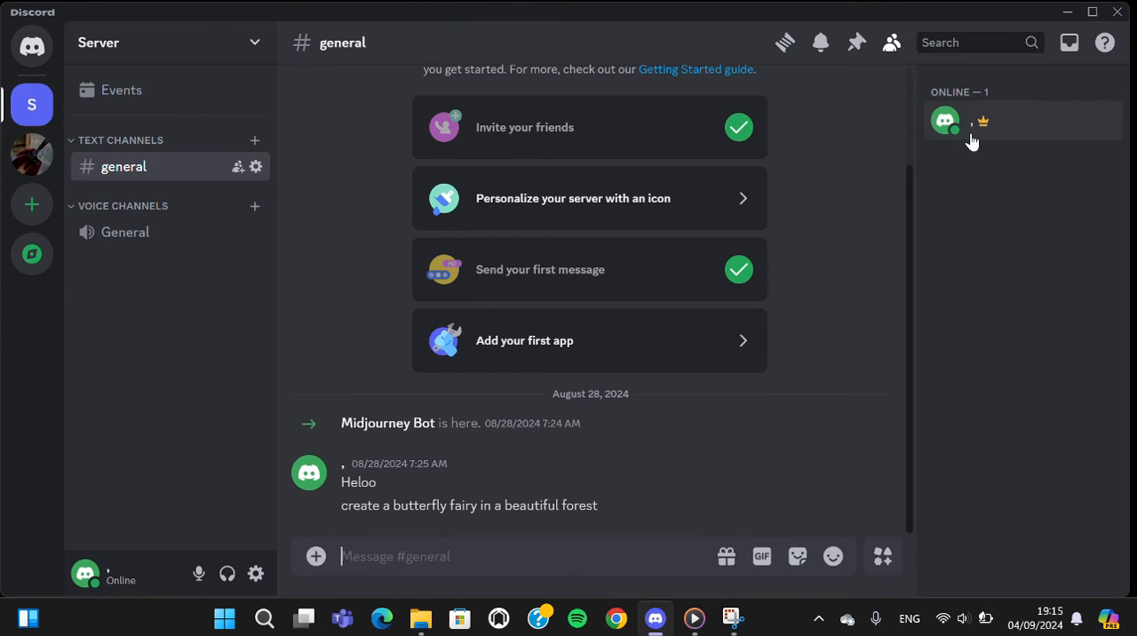
{"action": "mouse_move", "coordinate": [967, 114]}
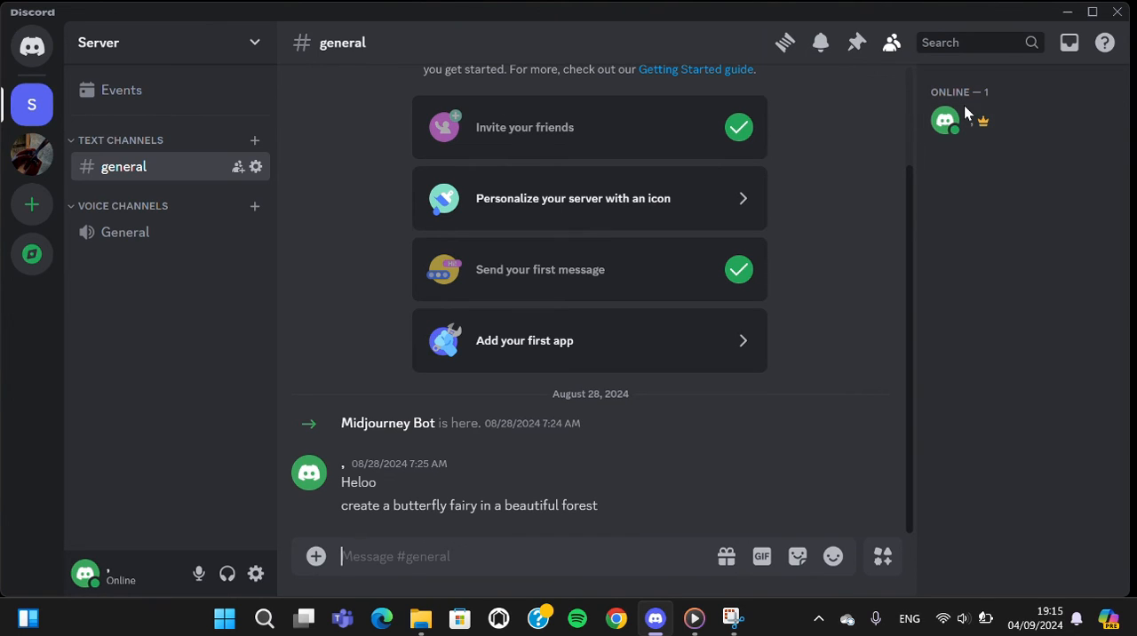
{"action": "mouse_move", "coordinate": [756, 259]}
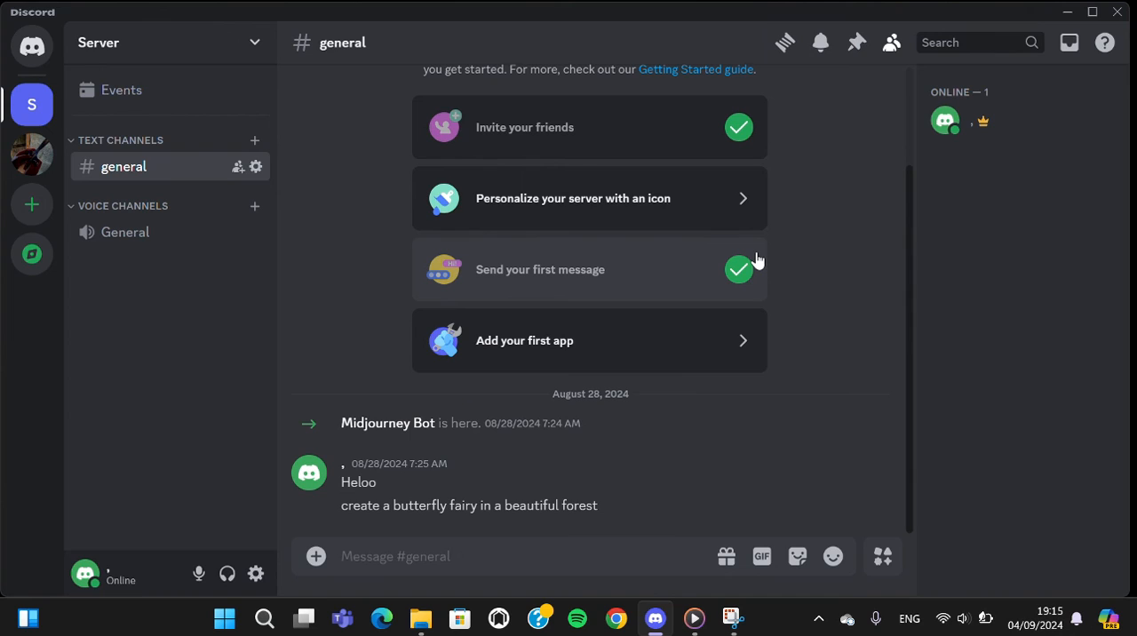